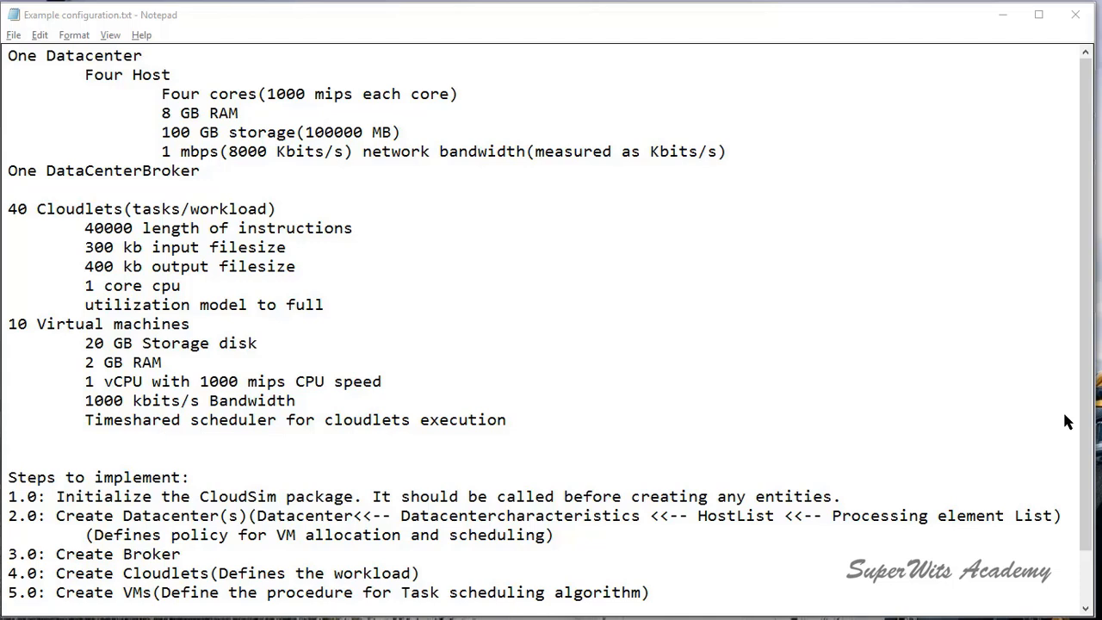
mouse_move(124, 36)
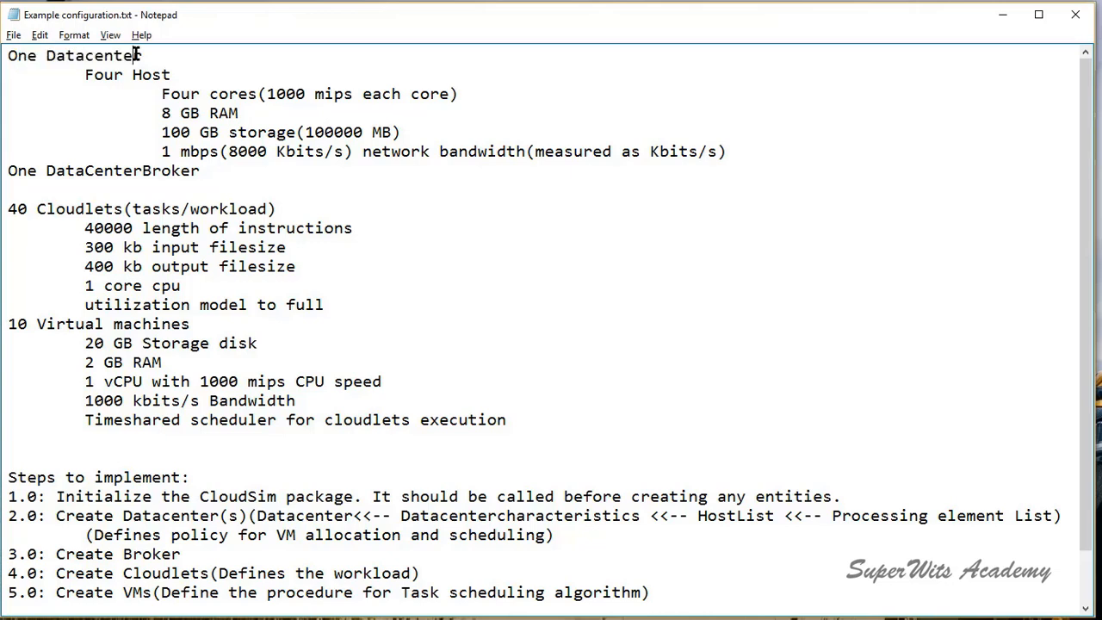
double_click(127, 74)
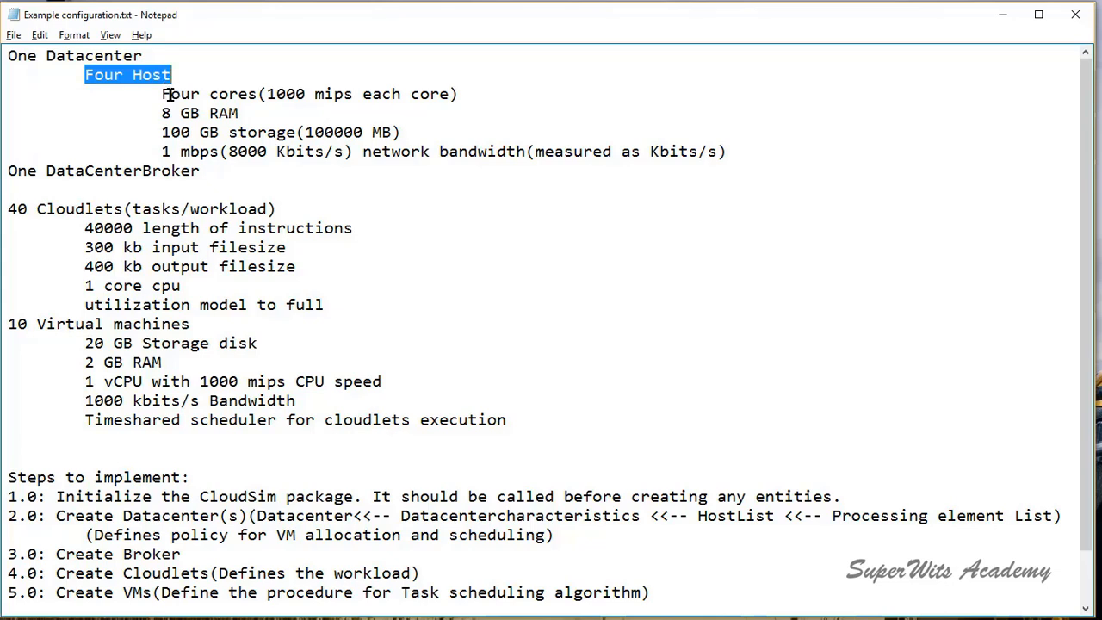
click(230, 93)
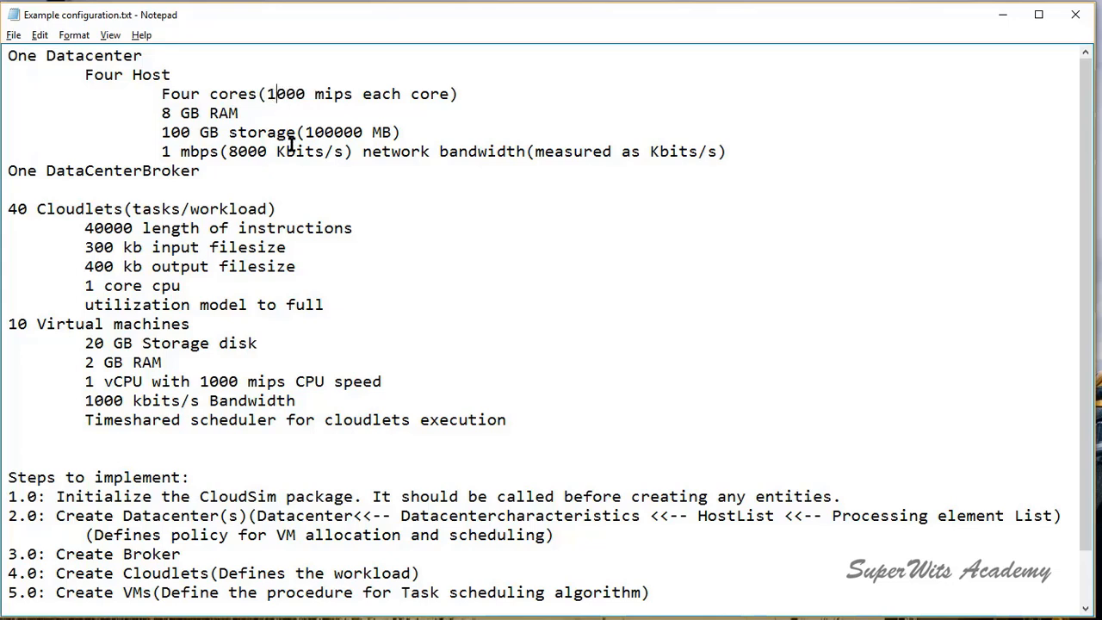
double_click(198, 114)
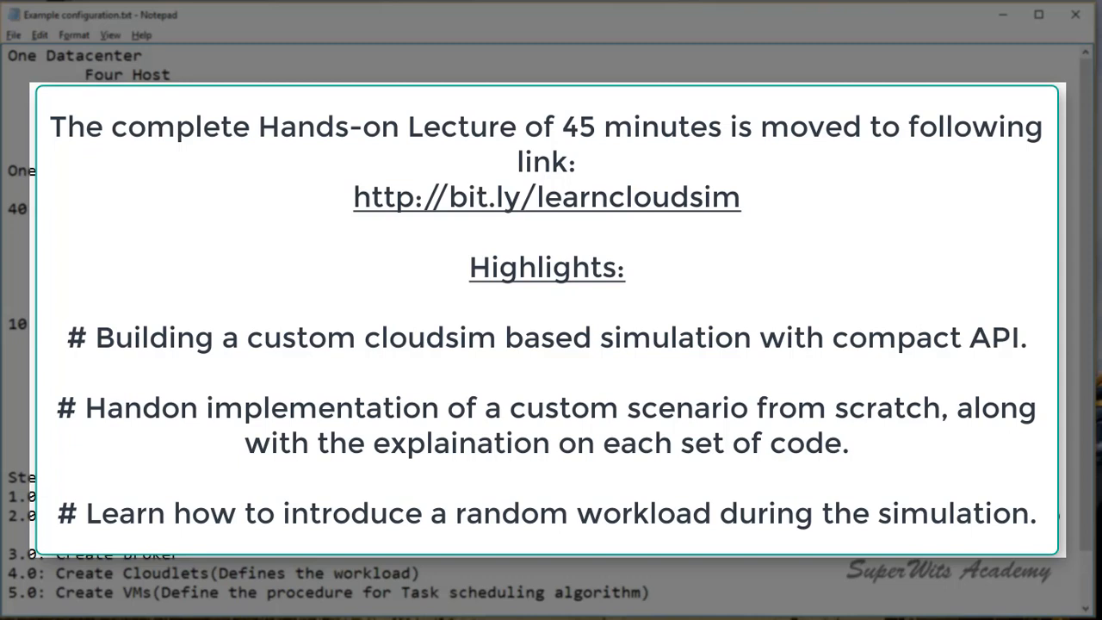
double_click(19, 170)
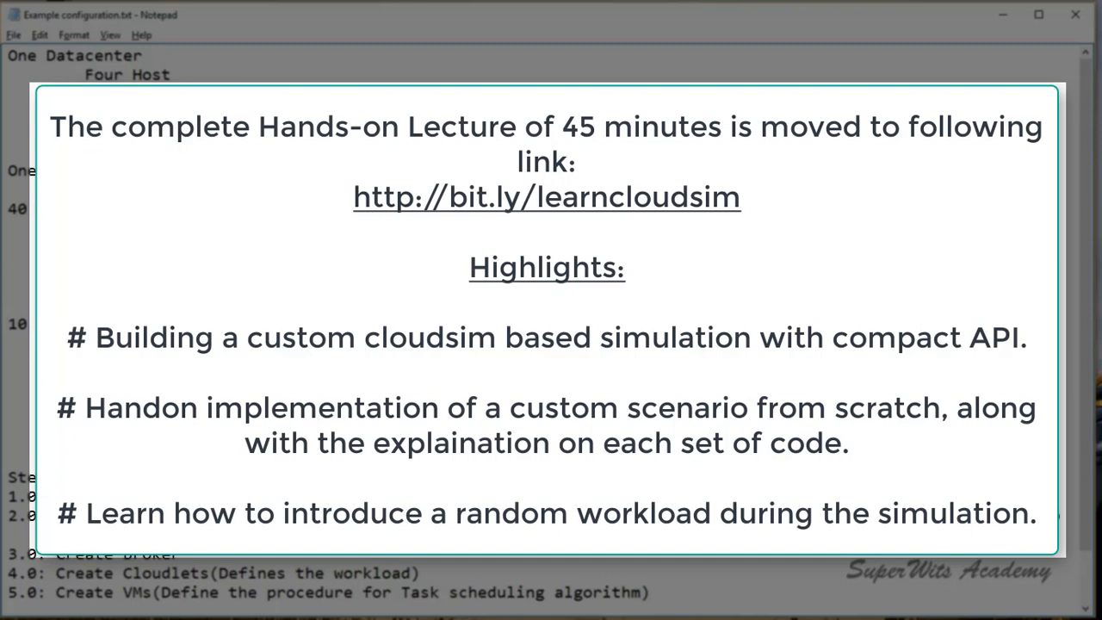
scroll(down, 3)
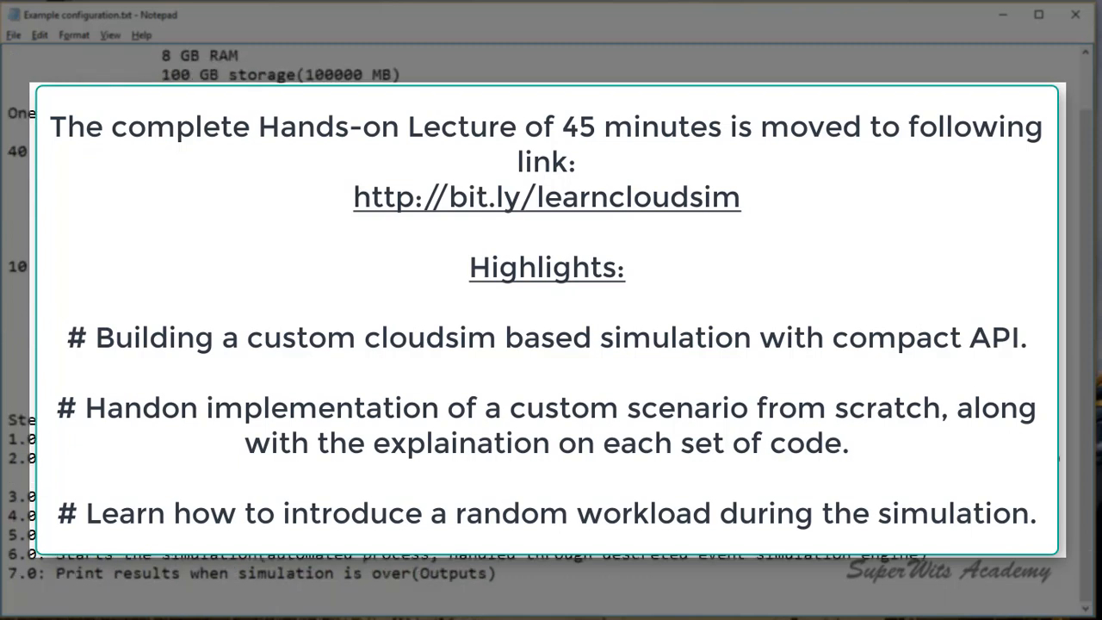